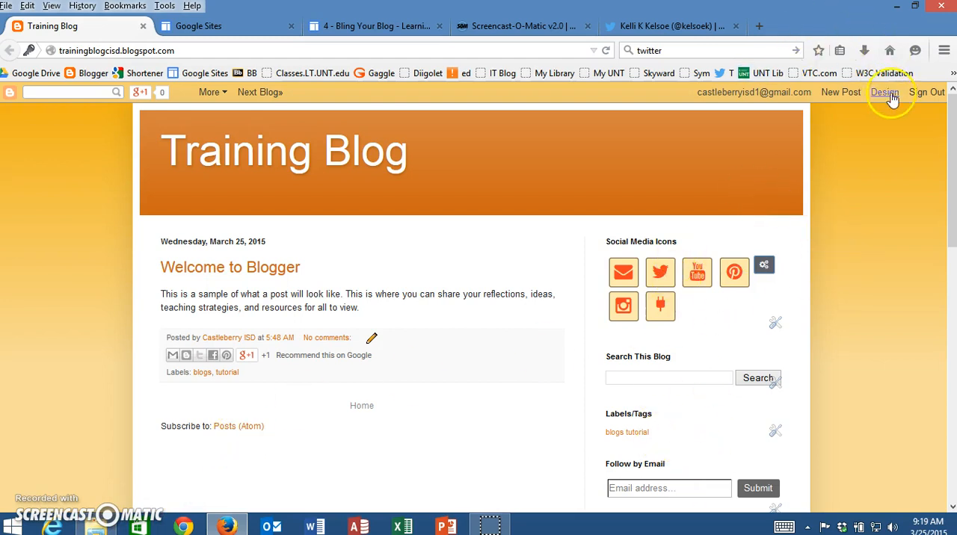
Go from the dashboard's Design section to the Layout page and bring the sidebar gadgets into view.
click(885, 93)
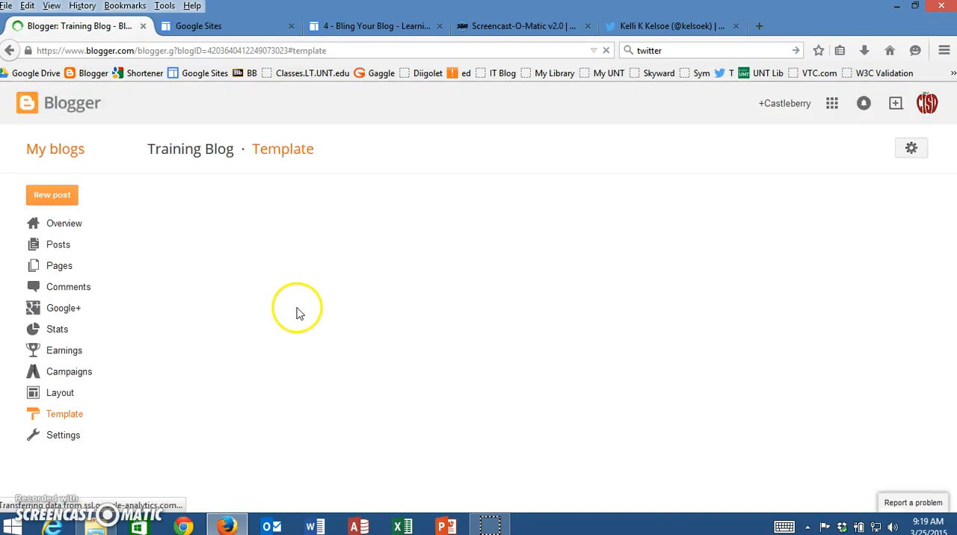
click(64, 413)
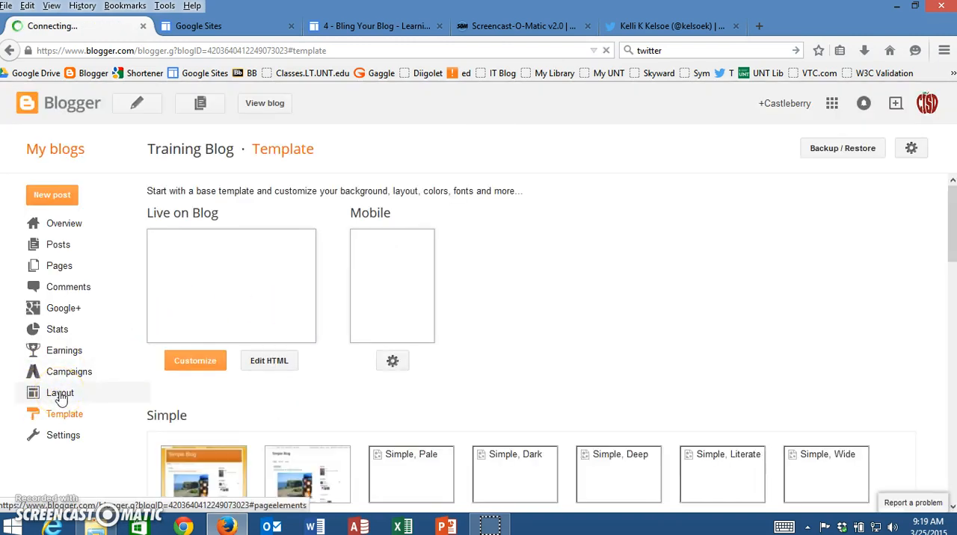
click(60, 392)
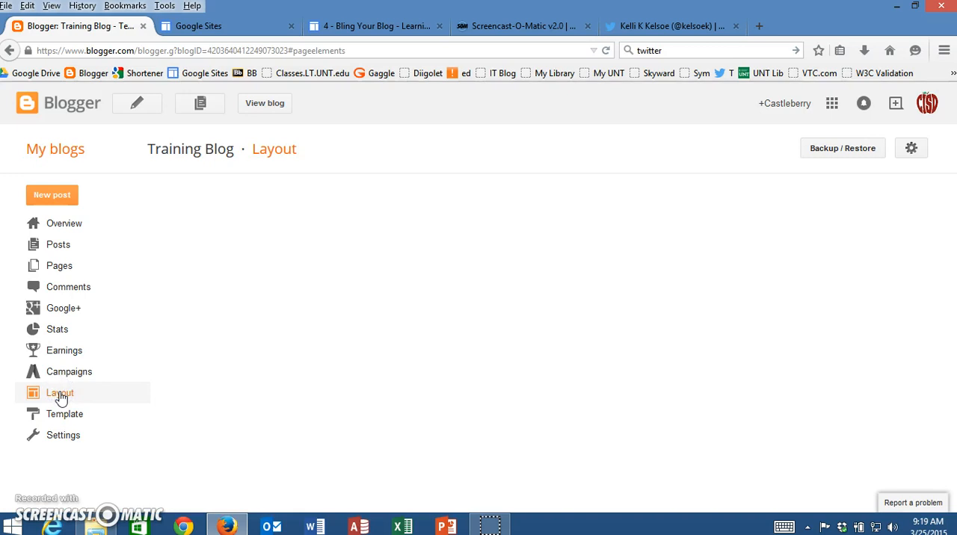
click(60, 391)
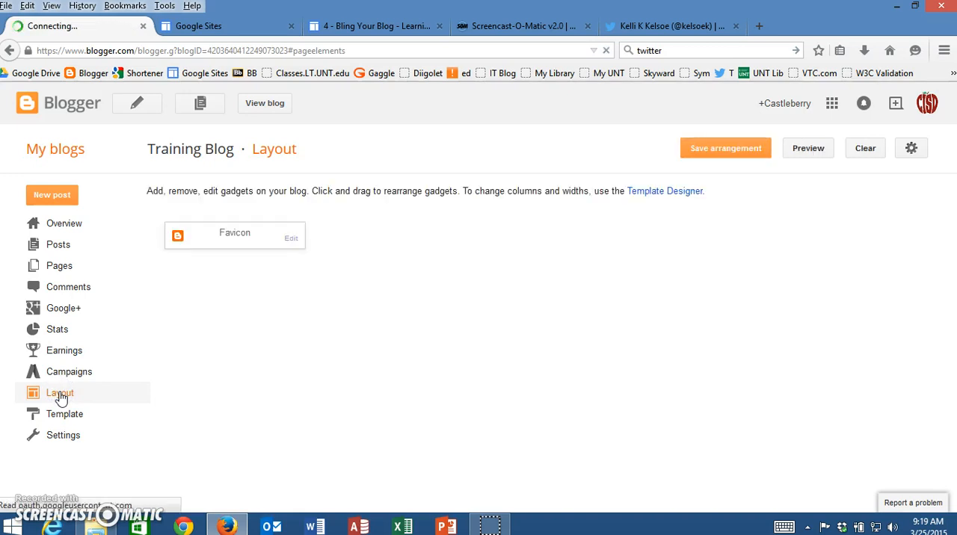
click(59, 391)
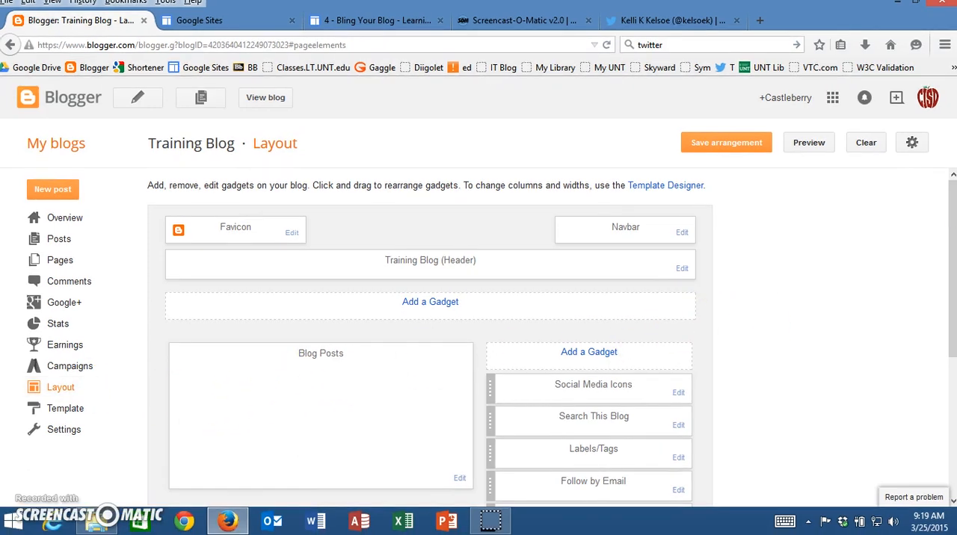
scroll(down, 3)
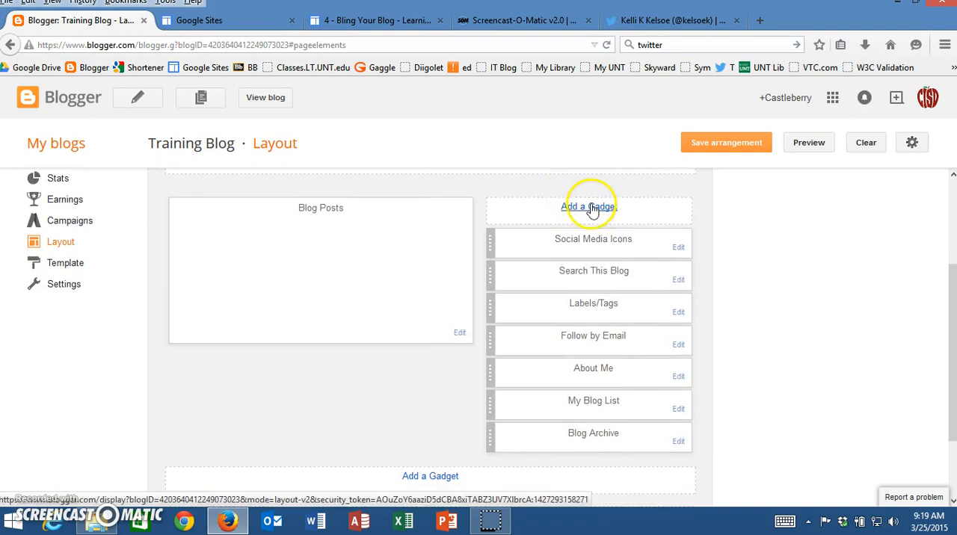
From Add a Gadget > More Gadgets, search 'twit' and scroll to the POWr Twitter Feed result.
click(589, 206)
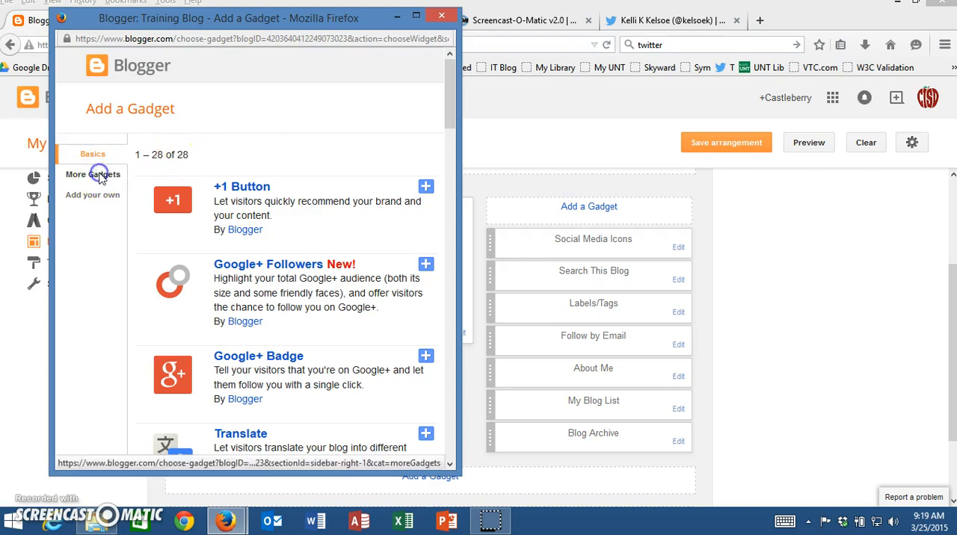
click(93, 173)
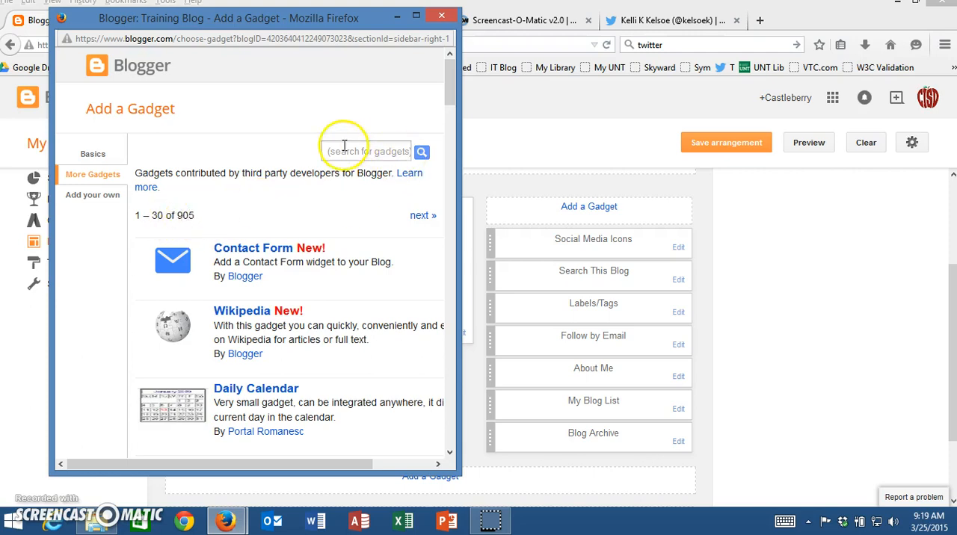
click(365, 151)
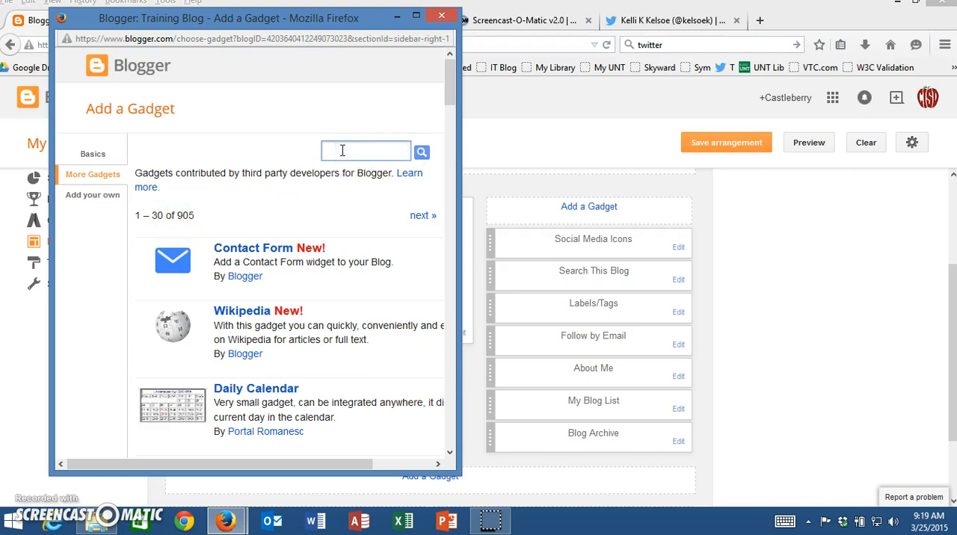
text(twitter)
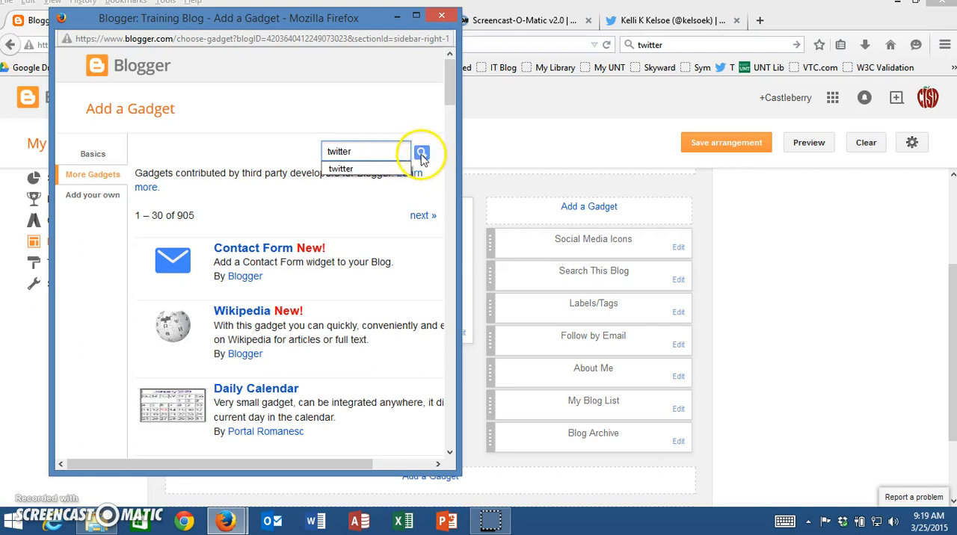
click(421, 153)
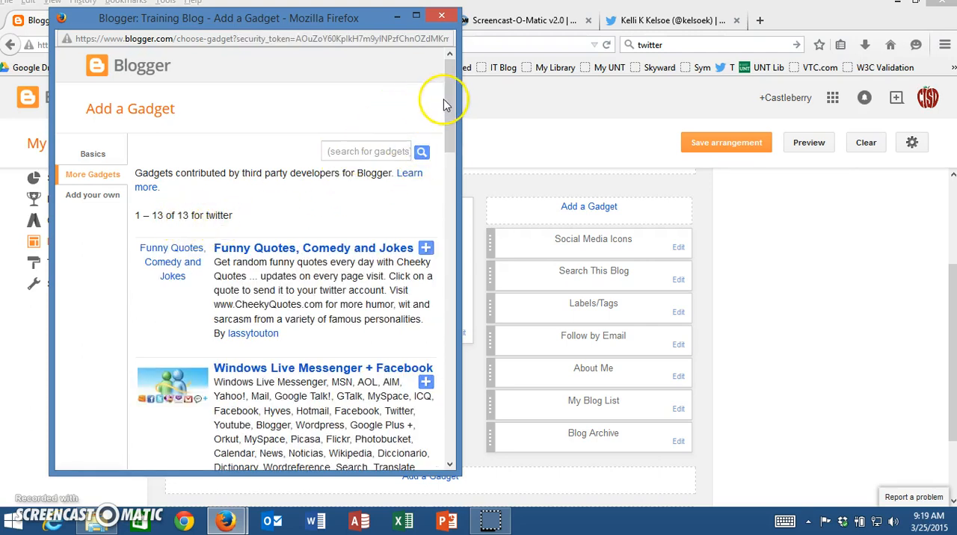
scroll(down, 3)
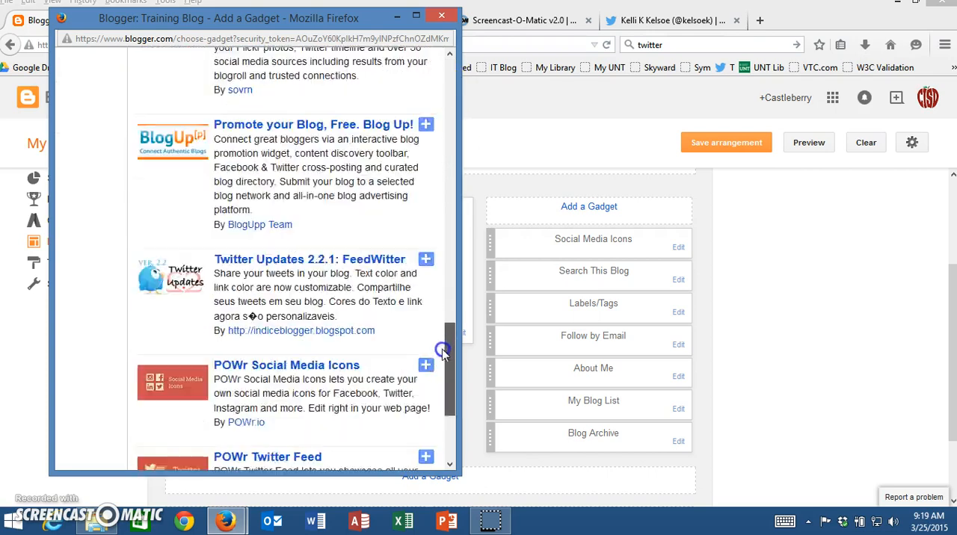
scroll(down, 3)
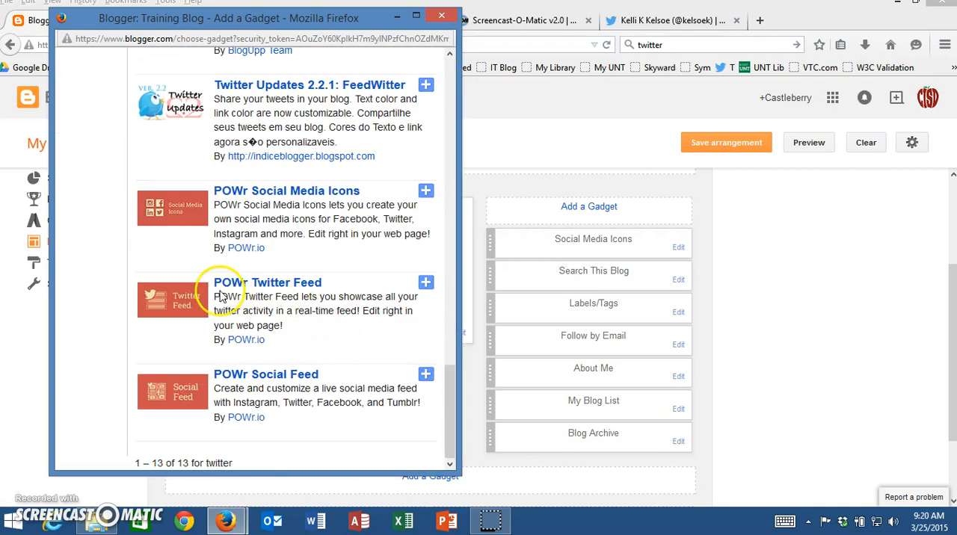
mouse_move(287, 283)
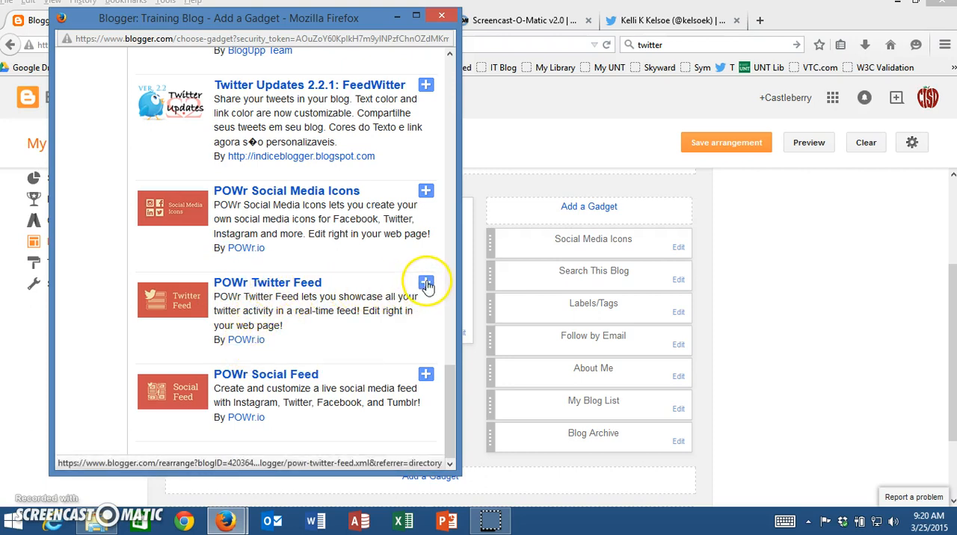
Add POWr Twitter Feed, retitle it 'Kelsoe's Twitter Feed' by replacing POWr with Kelsoe, and save.
click(425, 283)
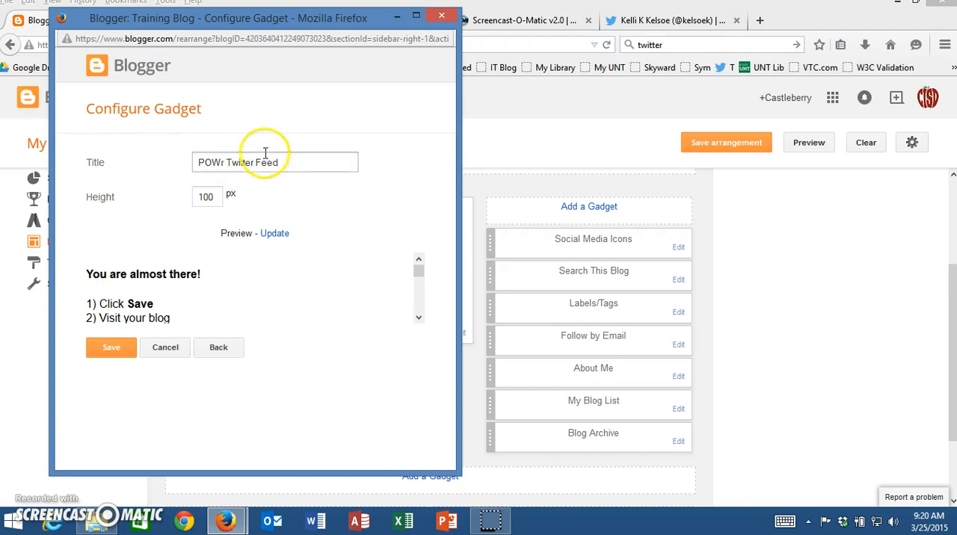
double_click(209, 163)
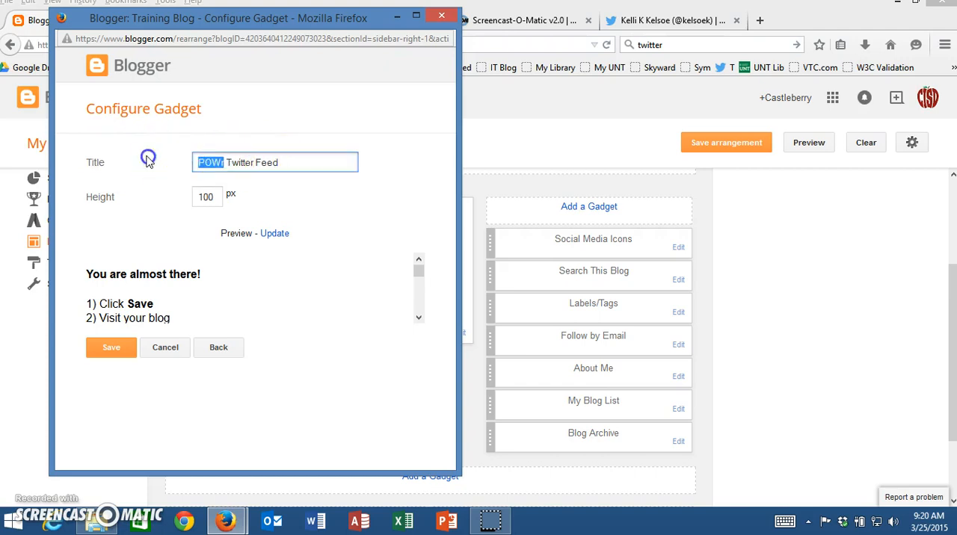
mouse_move(147, 163)
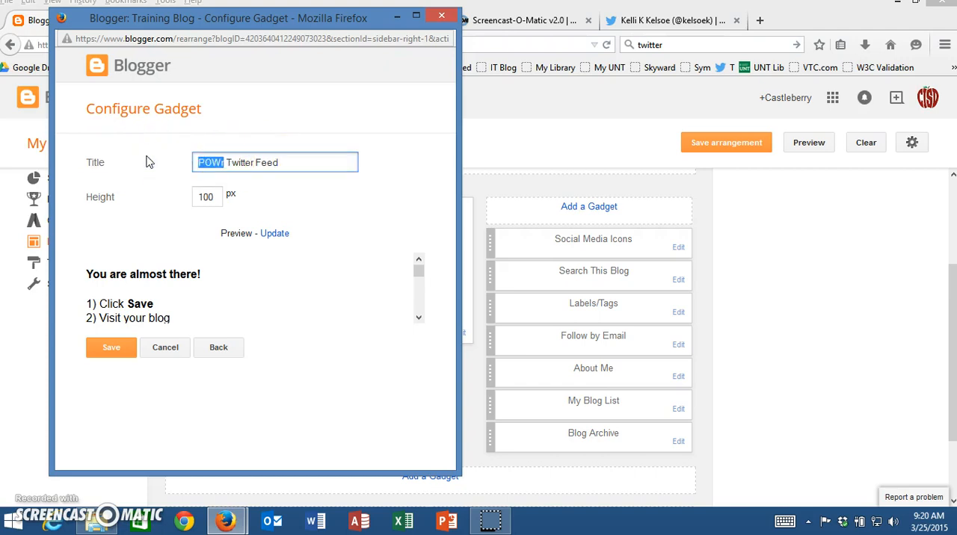
text(Kelsoe's)
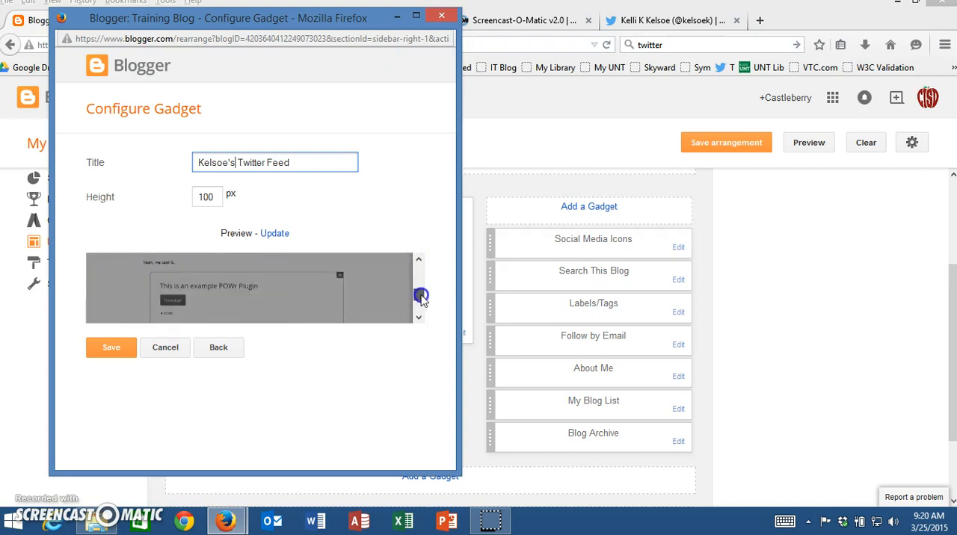
click(419, 287)
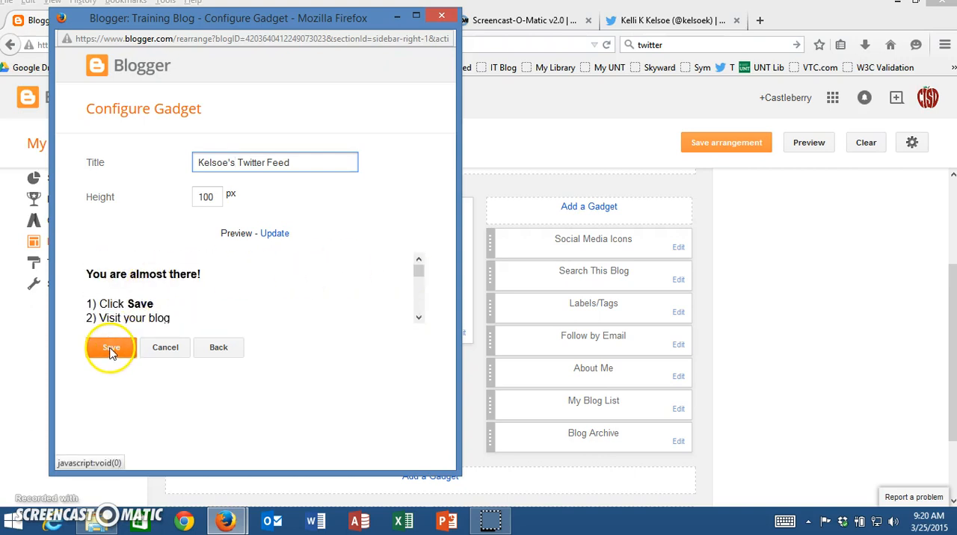
click(110, 347)
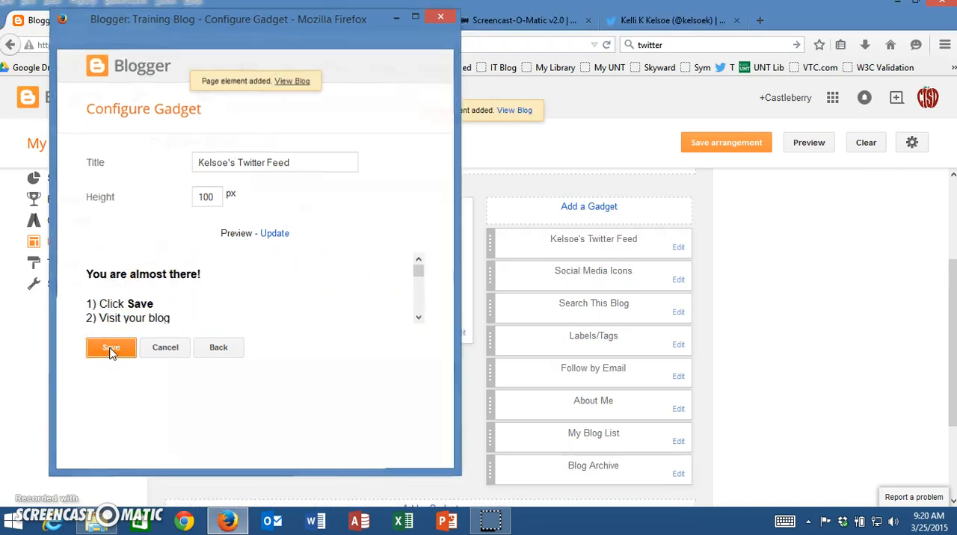
click(111, 347)
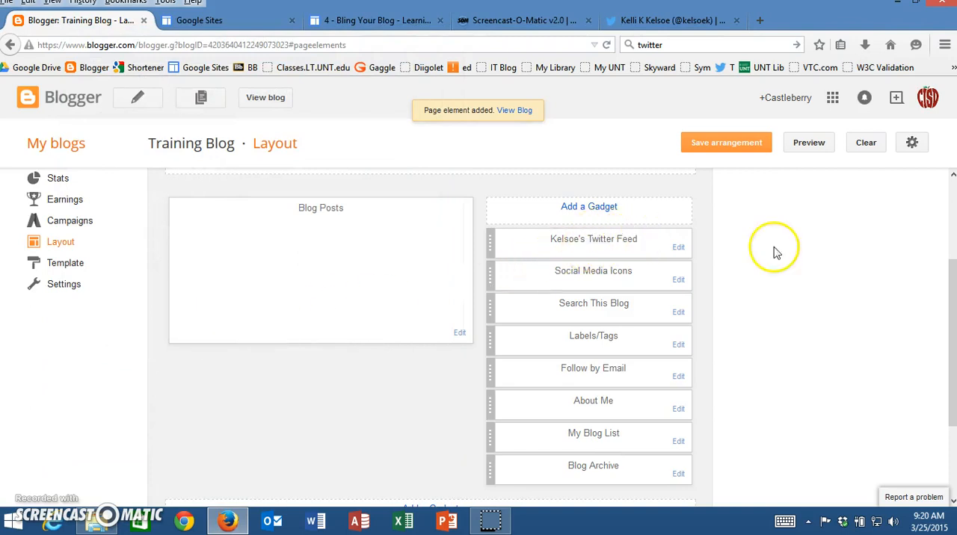
Drag Kelsoe's Twitter Feed from the sidebar top down below Blog Archive.
scroll(down, 3)
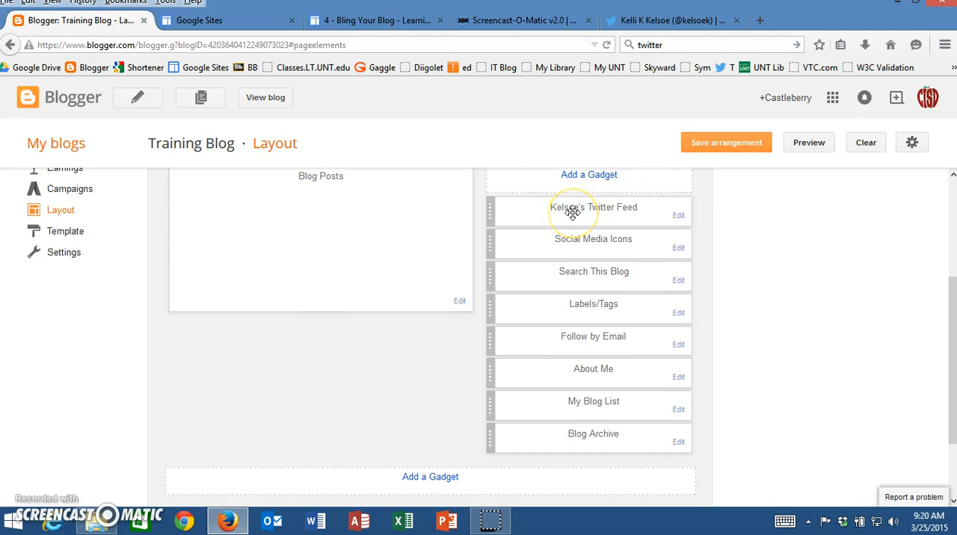
mouse_move(524, 215)
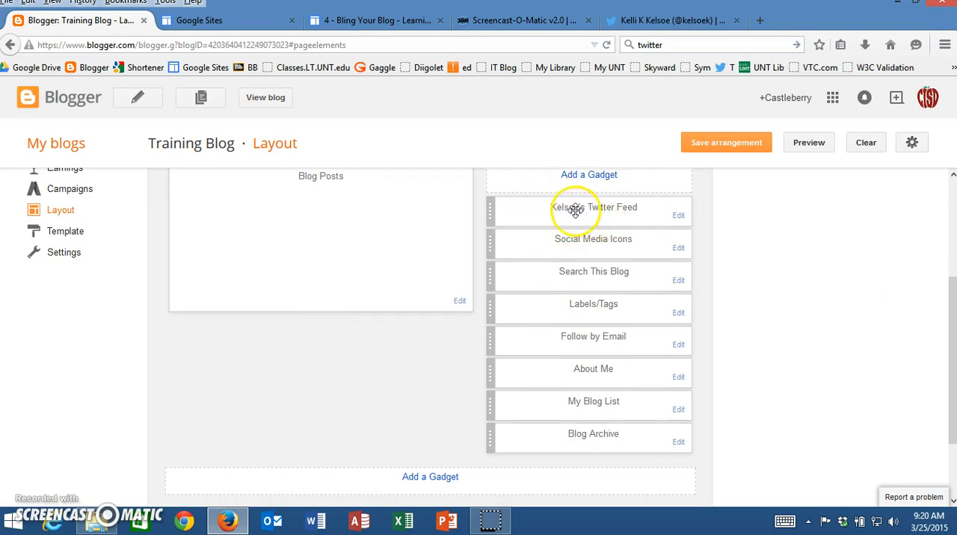
drag(592, 206, 593, 224)
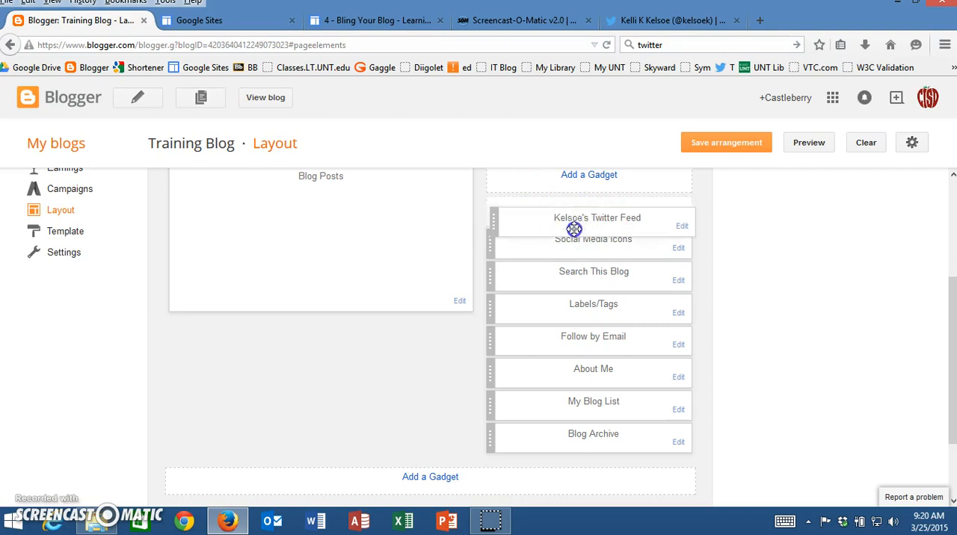
drag(597, 224, 591, 437)
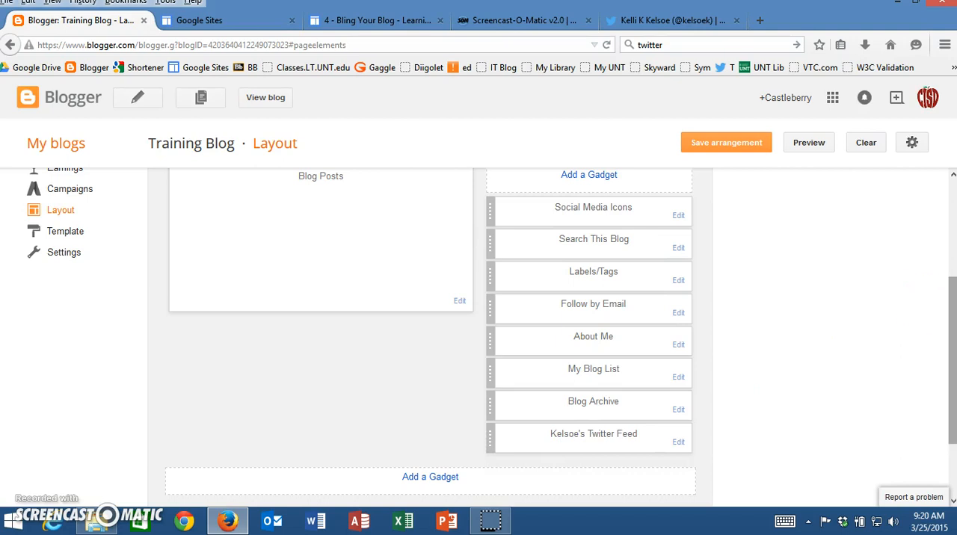
scroll(down, 3)
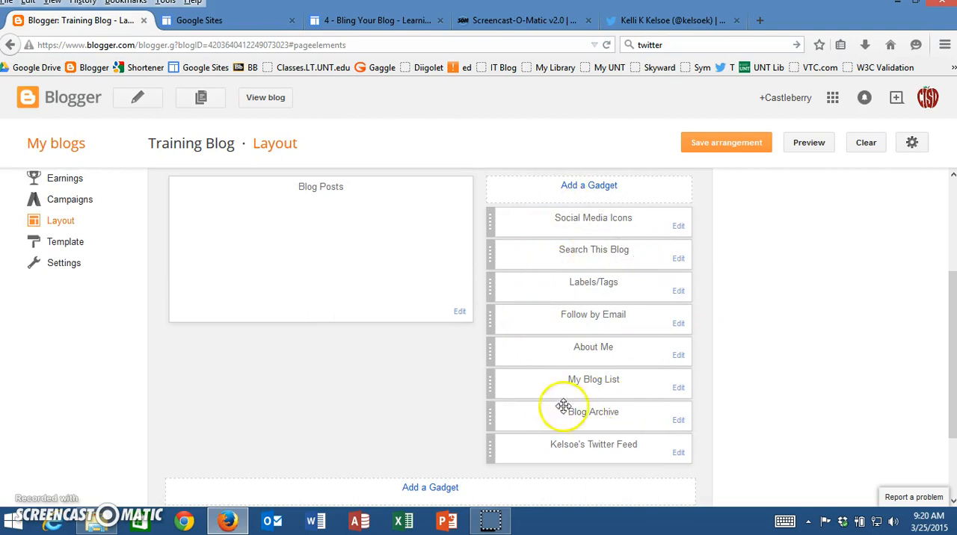
mouse_move(856, 327)
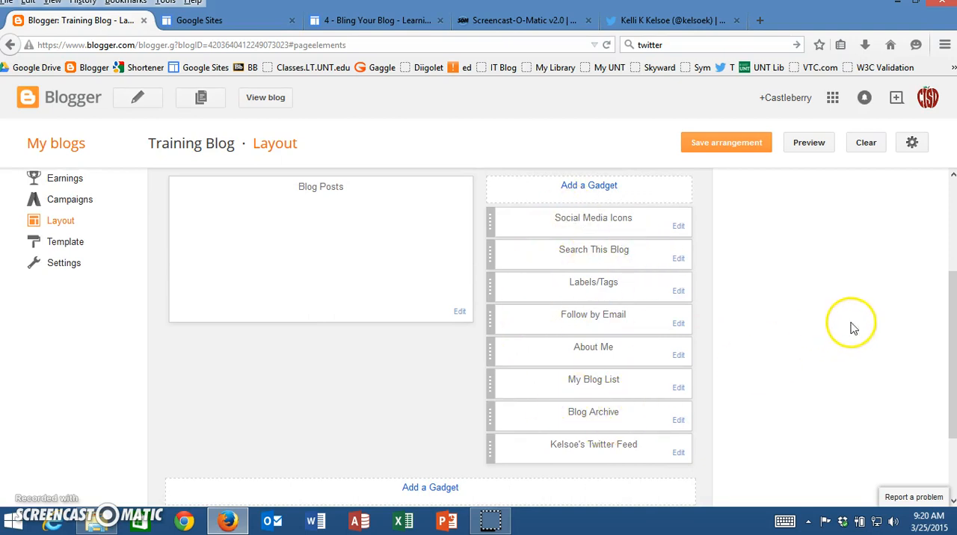
Save the gadget arrangement and switch to viewing the live blog.
click(727, 142)
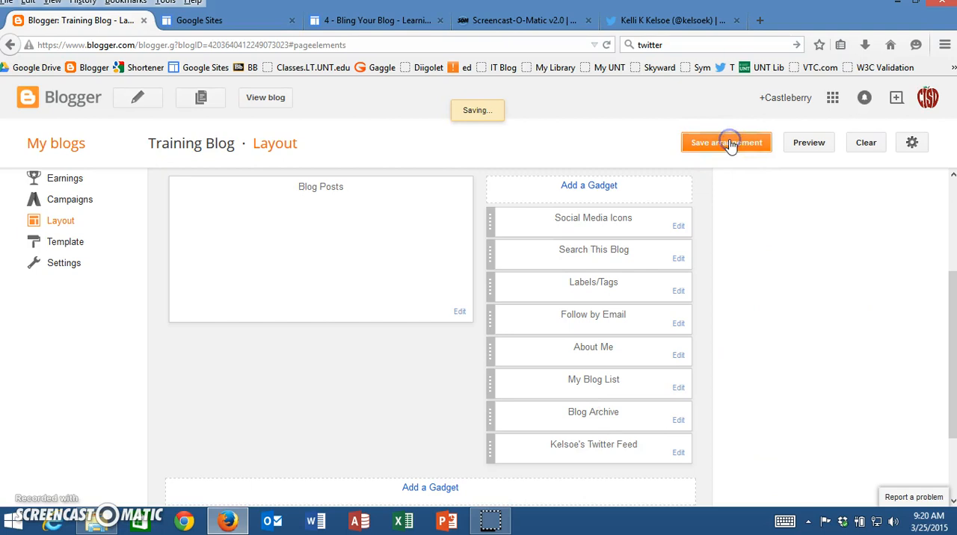
click(727, 142)
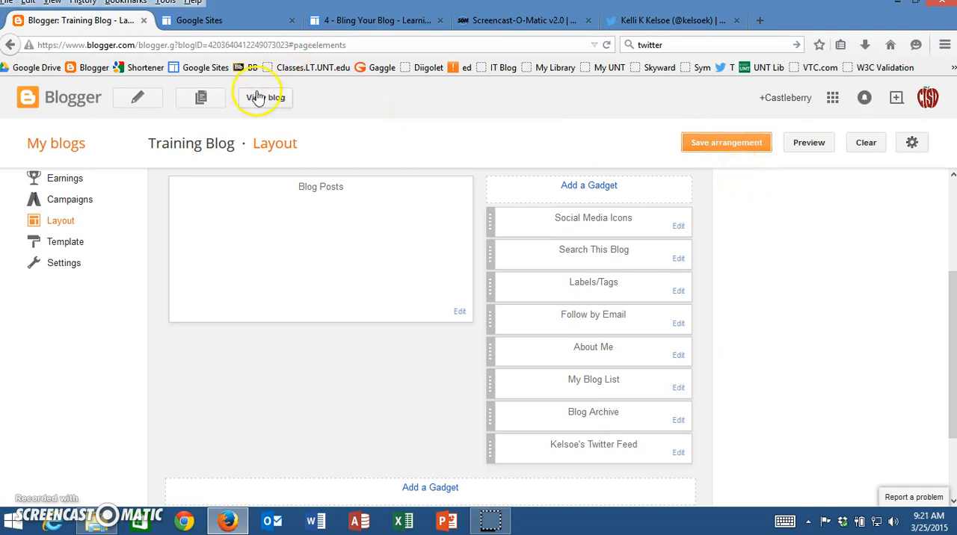
click(266, 97)
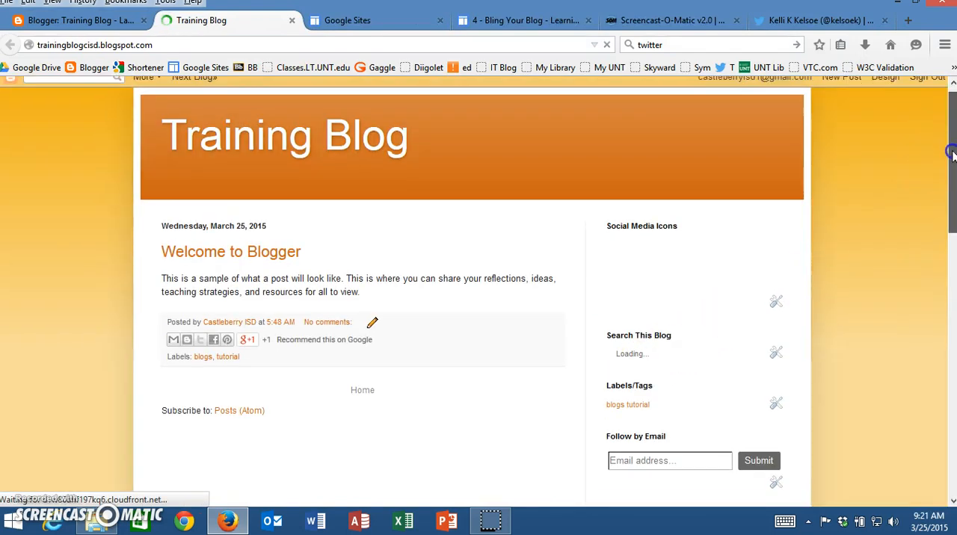
scroll(down, 3)
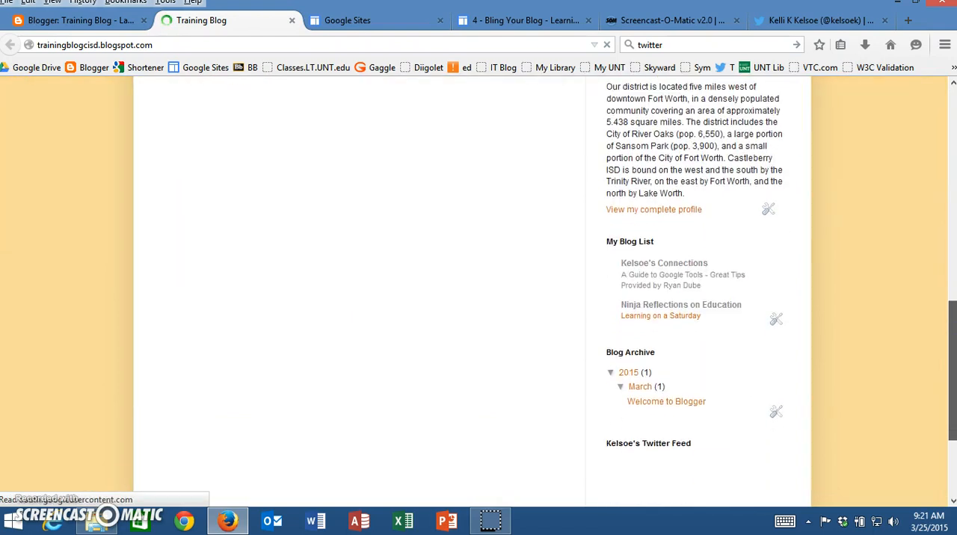
scroll(down, 3)
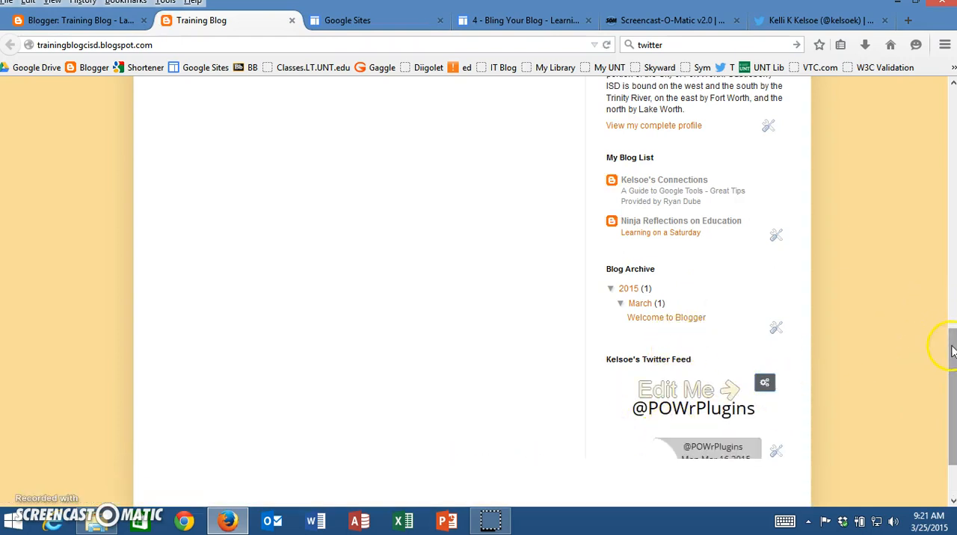
scroll(down, 3)
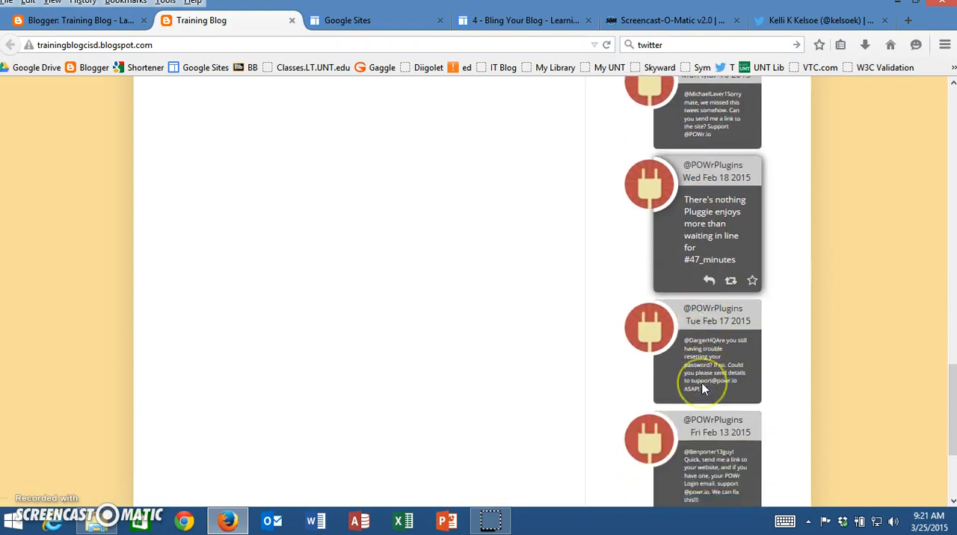
scroll(up, 3)
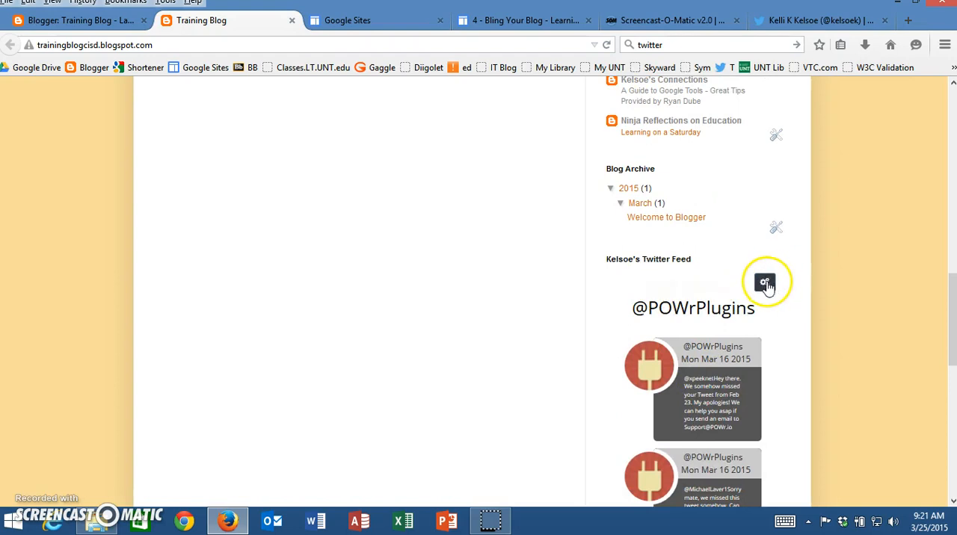
In the gadget's POWr Editor keep the Clean theme, choose the Summer colour scheme and confirm applying it.
click(766, 284)
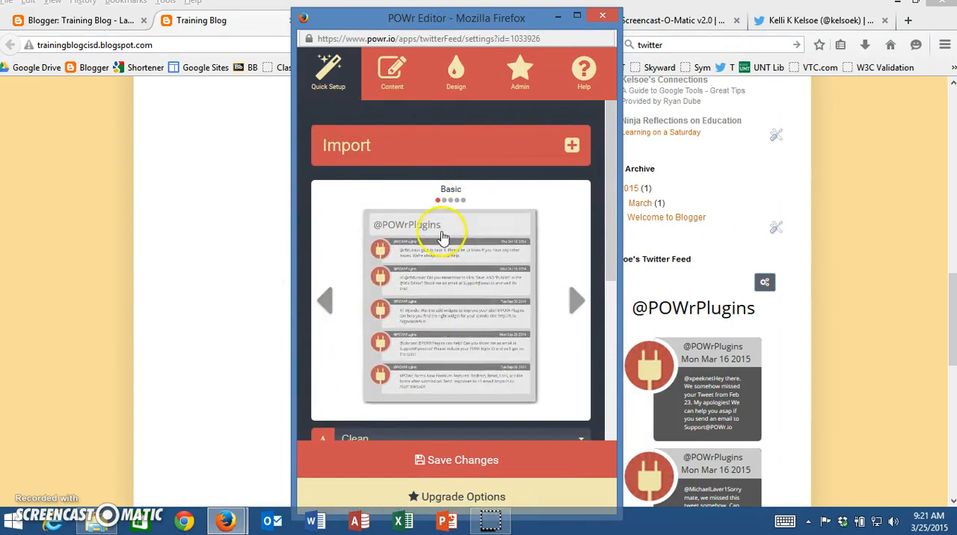
scroll(down, 3)
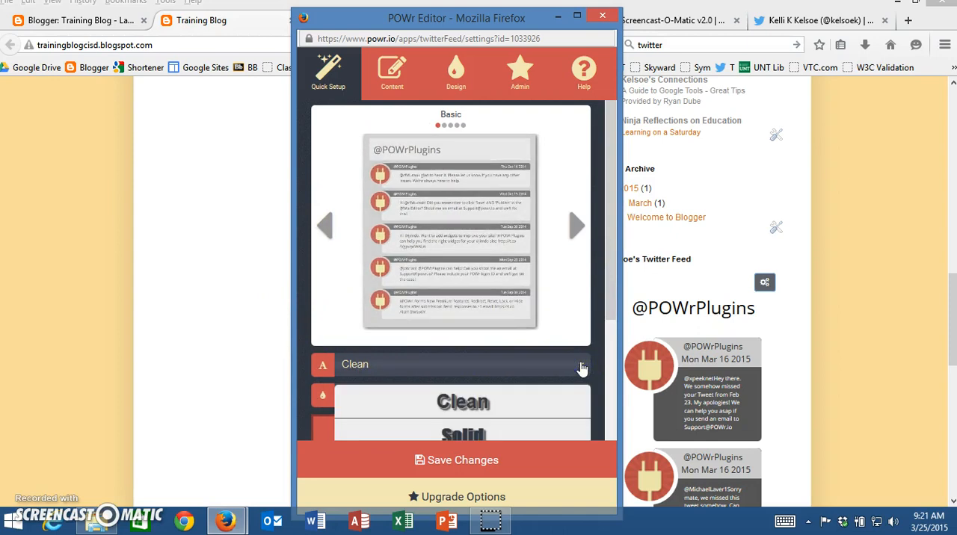
scroll(down, 3)
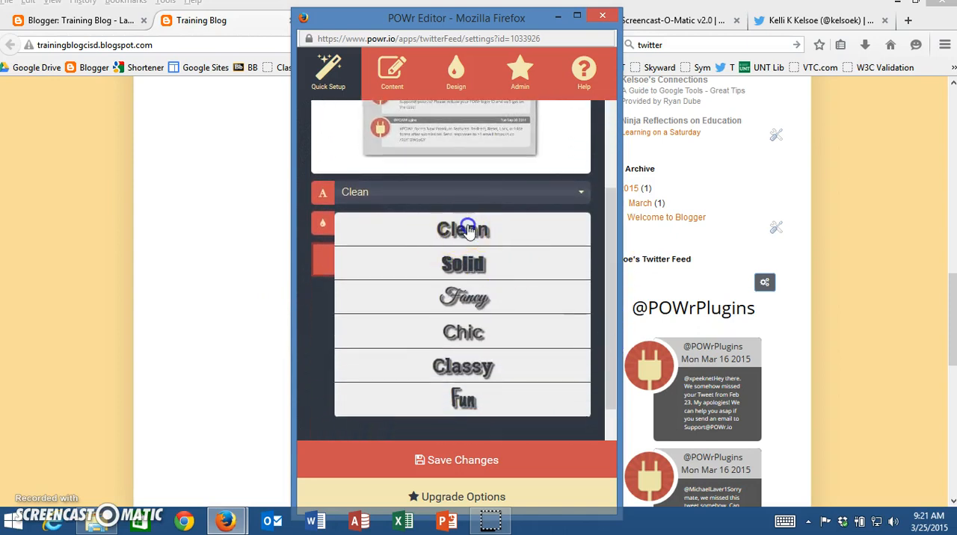
click(463, 230)
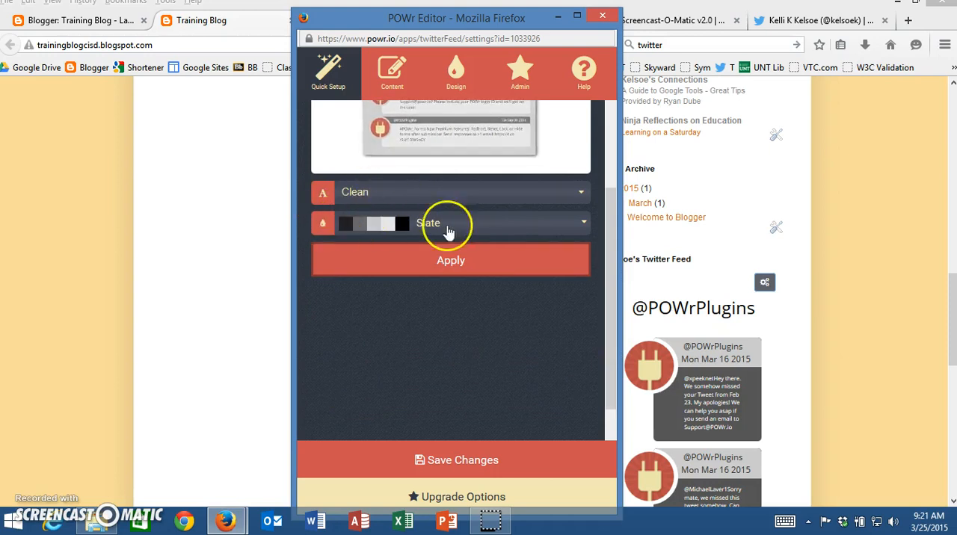
click(583, 223)
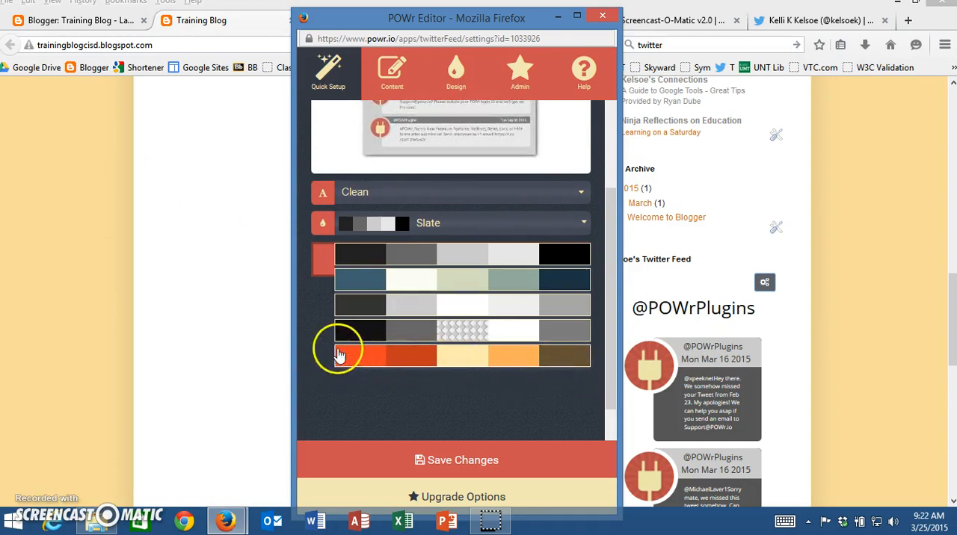
click(341, 356)
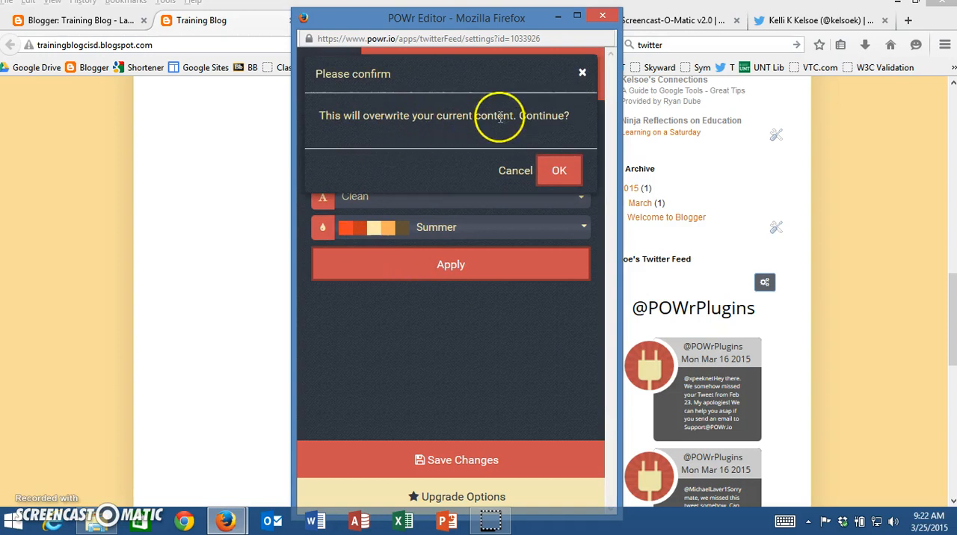
click(560, 170)
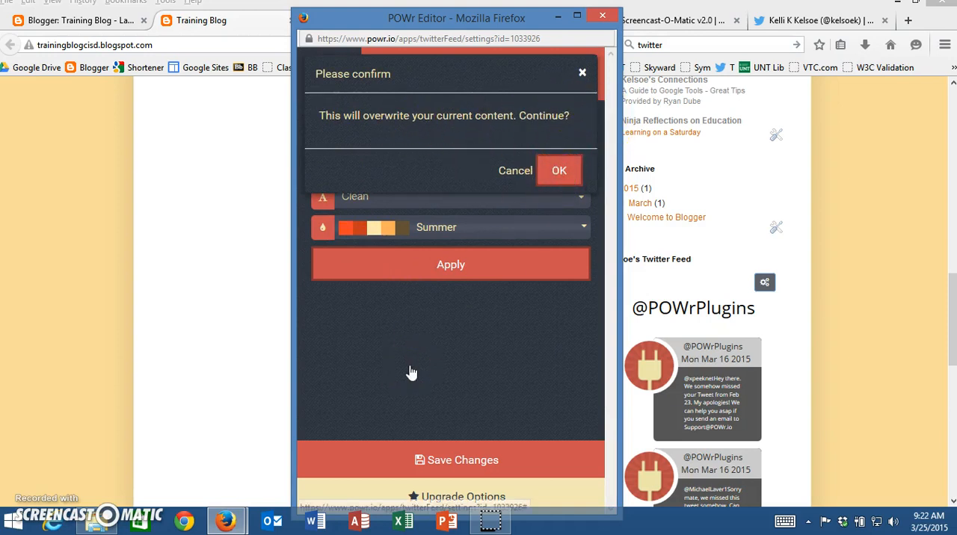
click(559, 170)
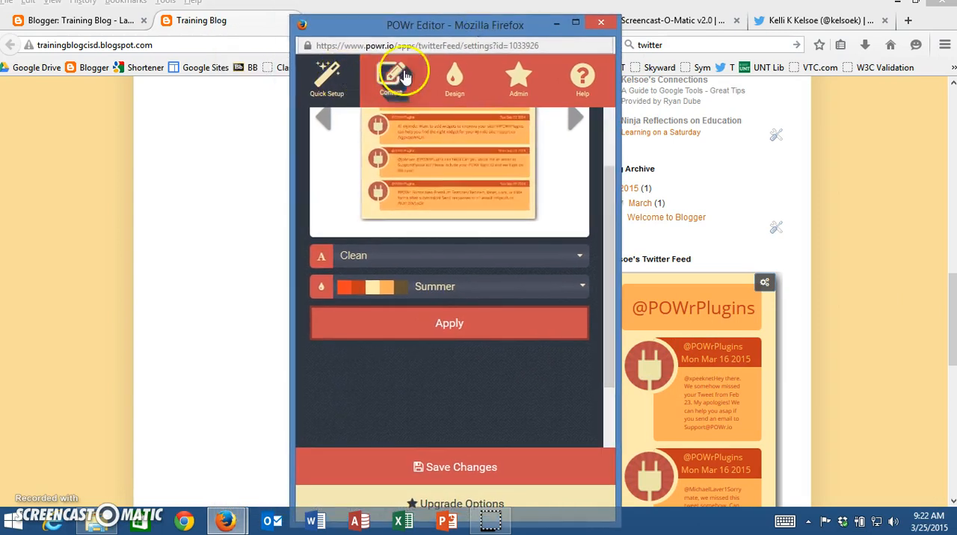
click(391, 78)
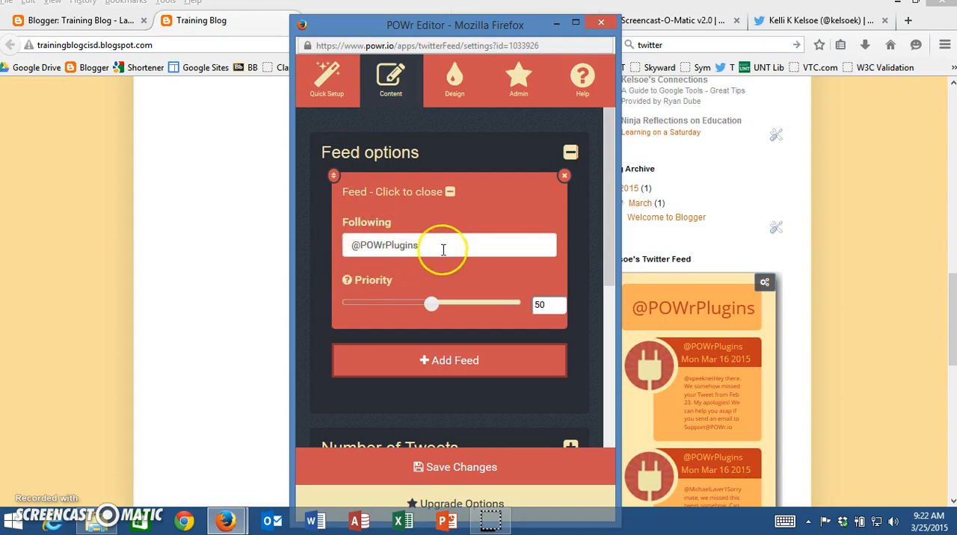
triple_click(383, 245)
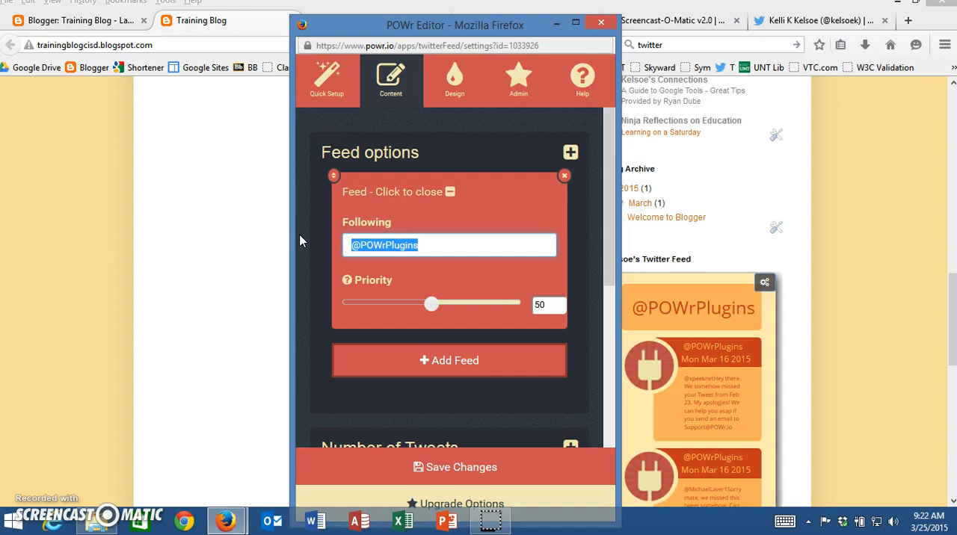
text(@kelsoek)
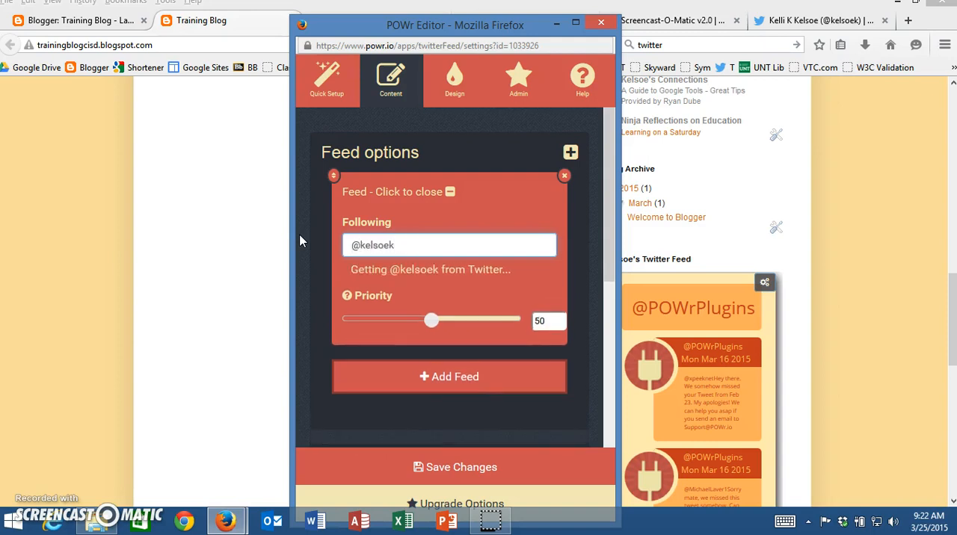
mouse_move(458, 285)
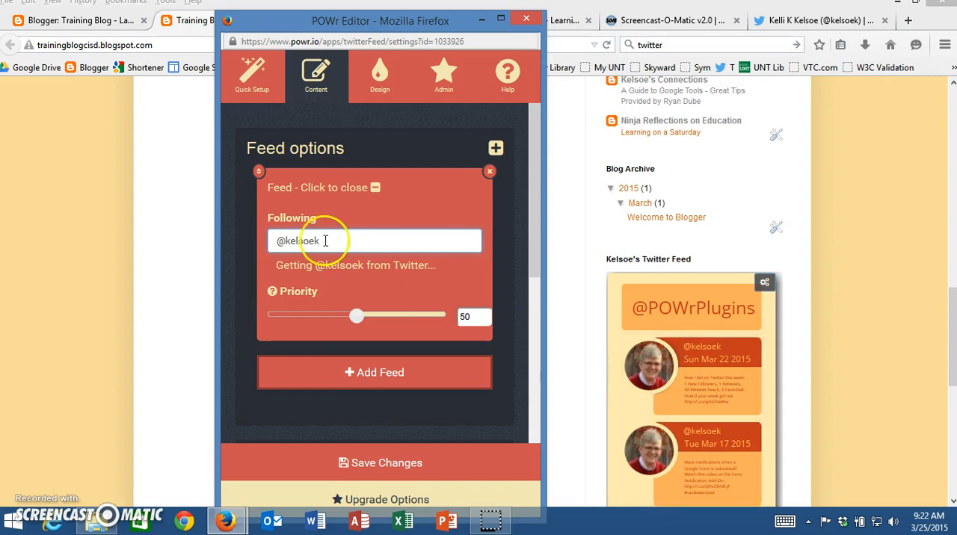
mouse_move(411, 356)
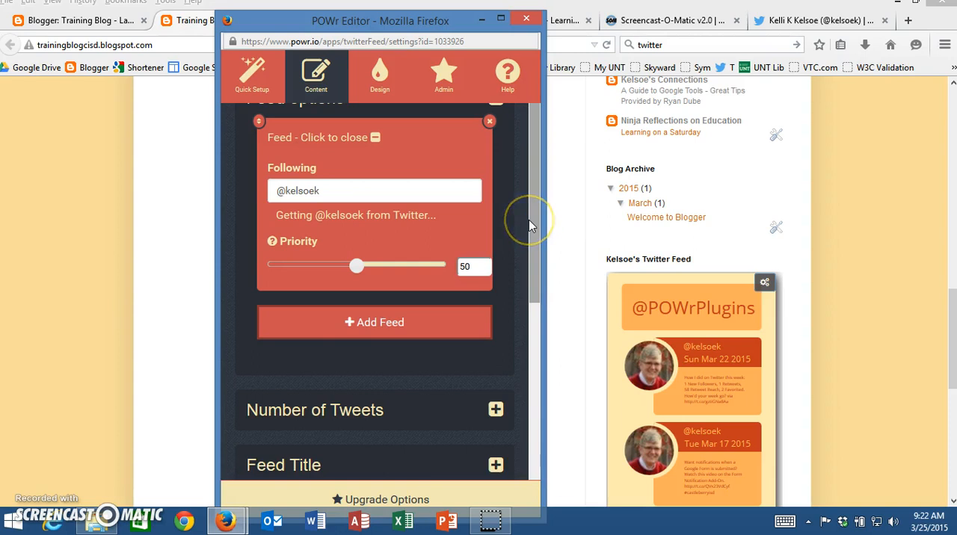
Drag the Max tweets slider down to 6 and save the change.
scroll(down, 3)
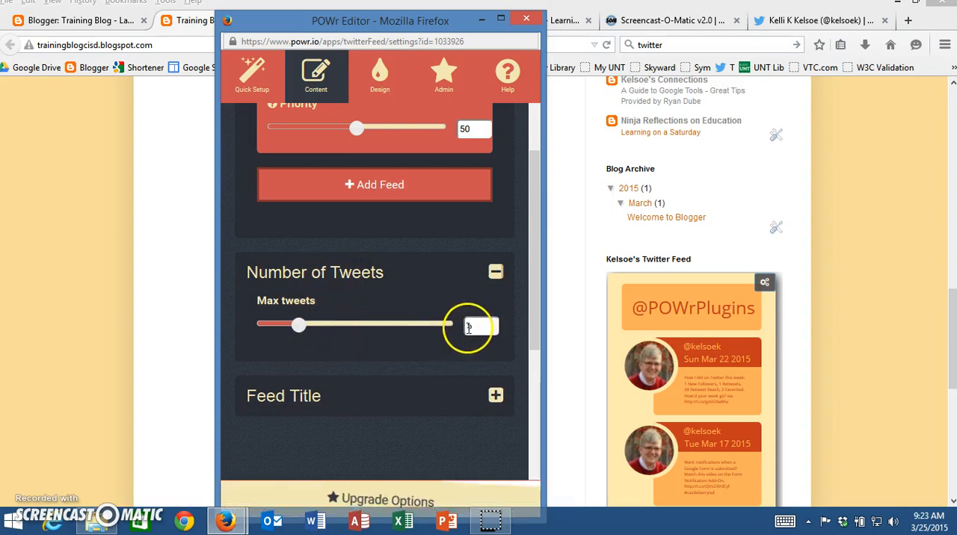
drag(449, 325, 320, 324)
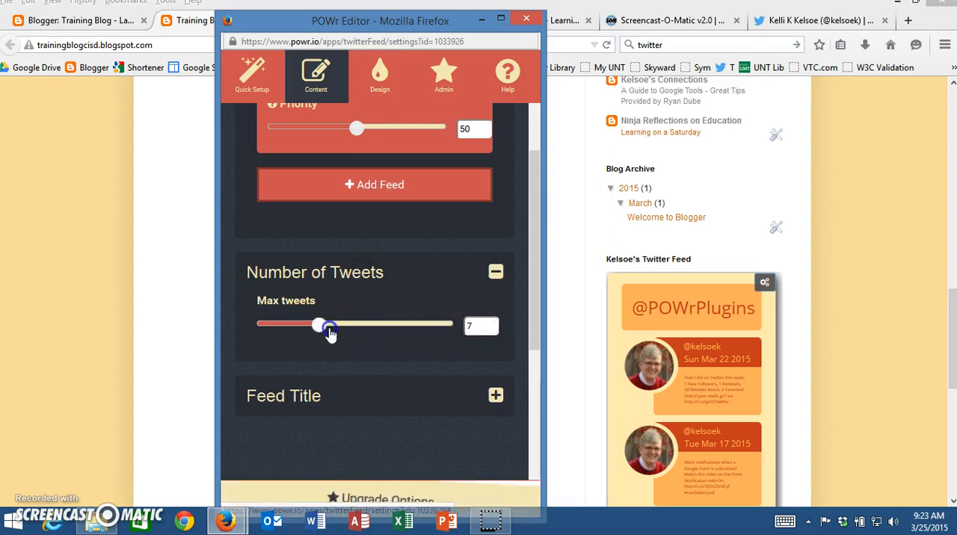
drag(320, 325, 350, 325)
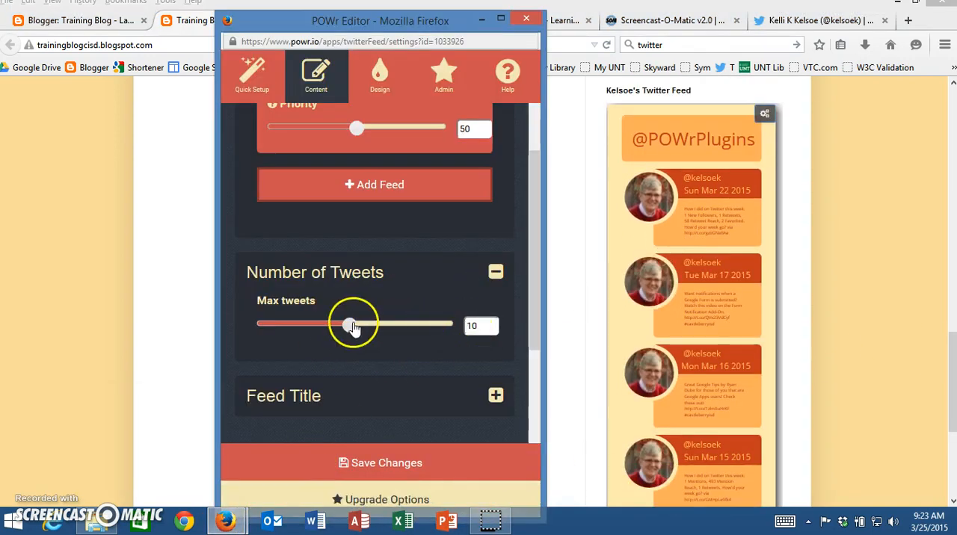
drag(356, 325, 317, 324)
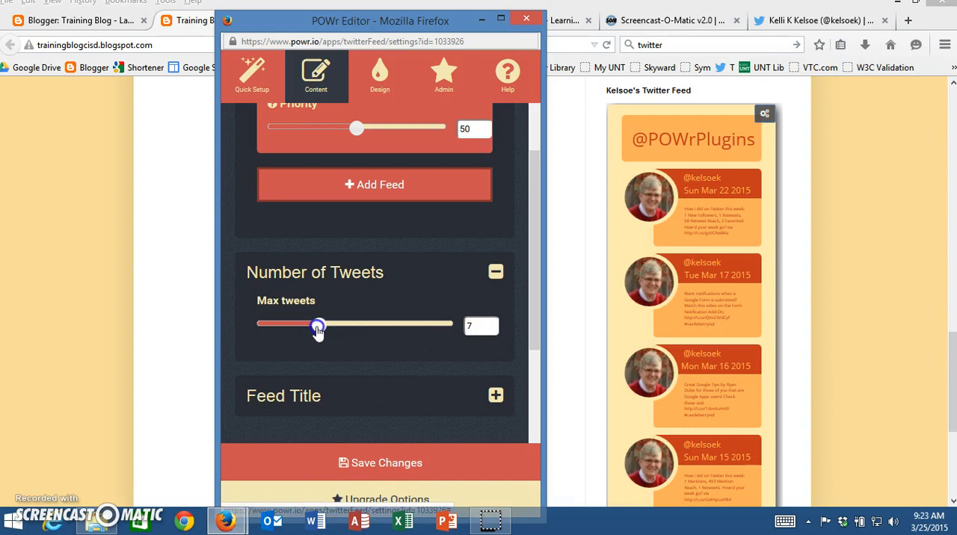
drag(320, 325, 308, 324)
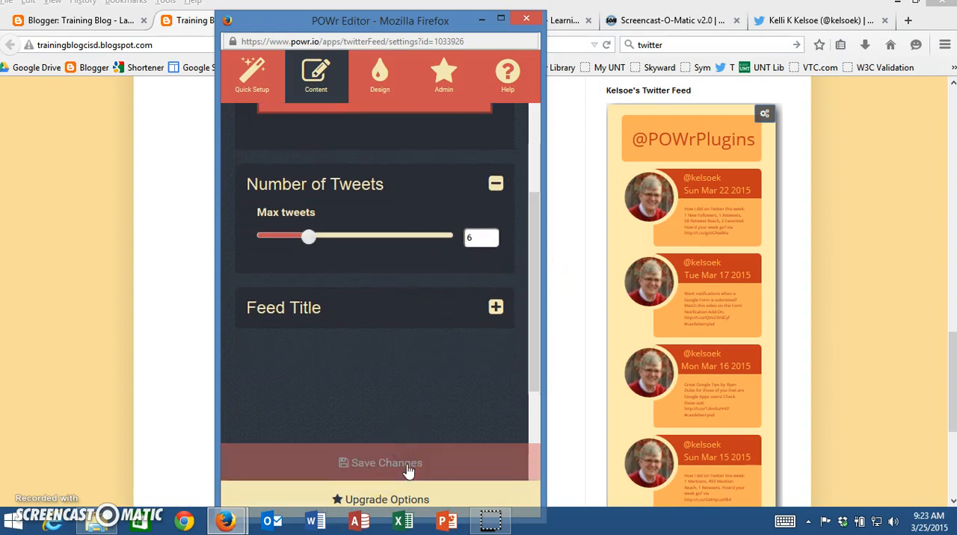
click(380, 462)
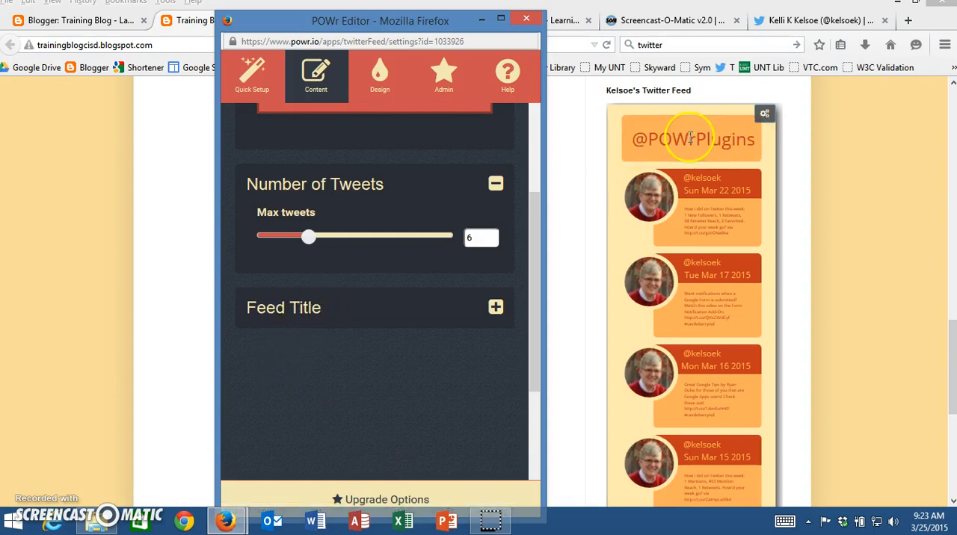
click(495, 308)
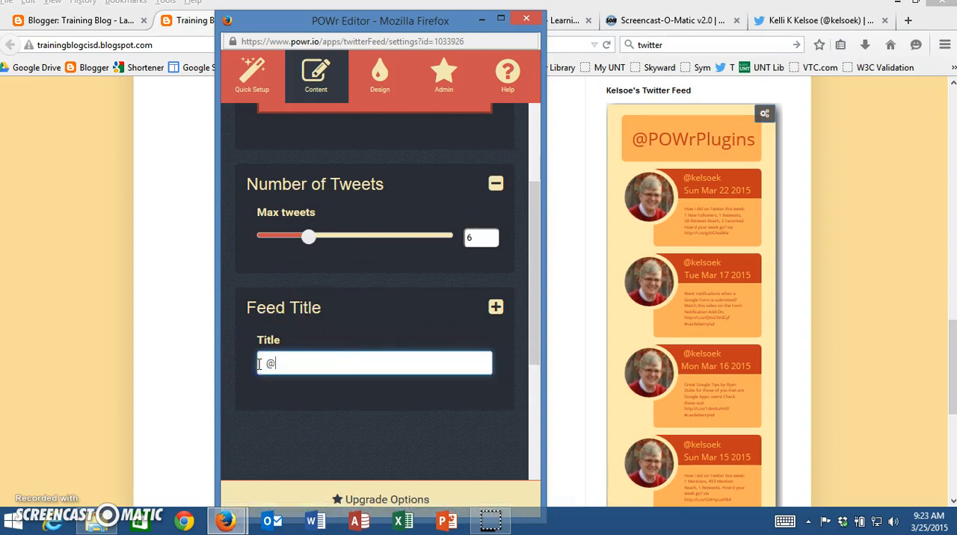
text(kelsoek)
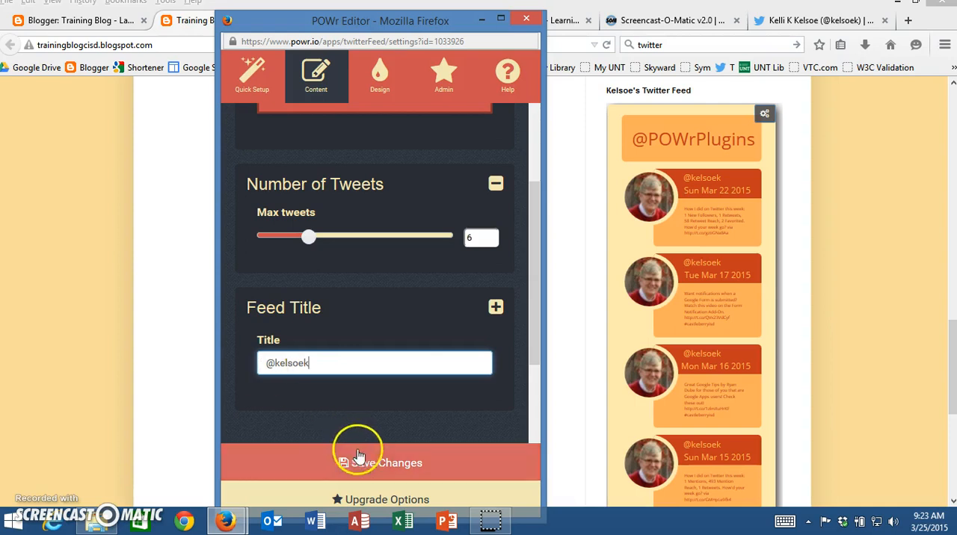
click(380, 464)
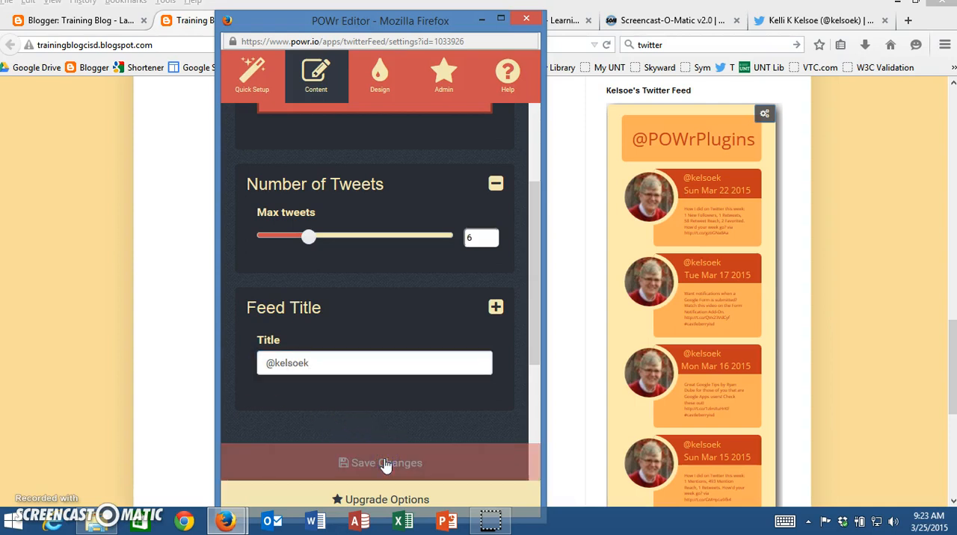
click(380, 464)
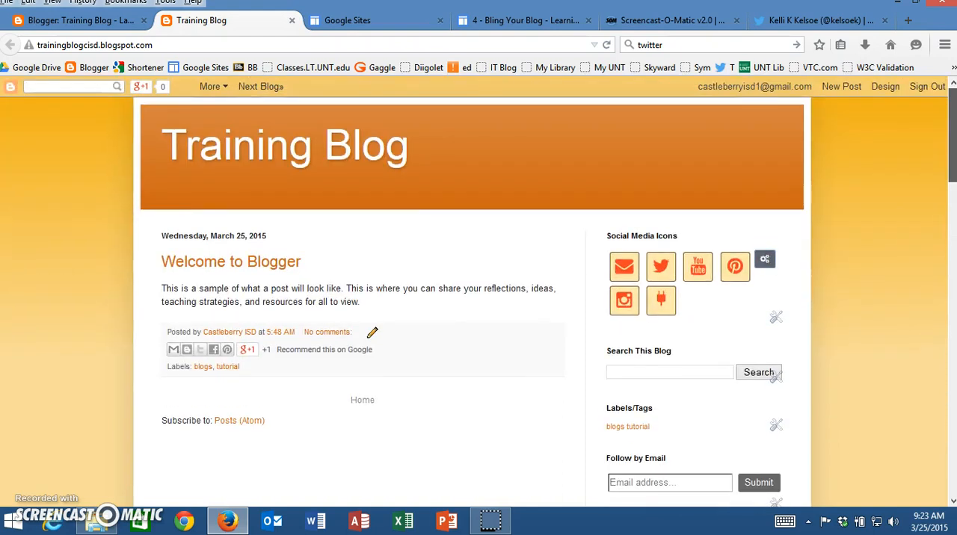
scroll(down, 3)
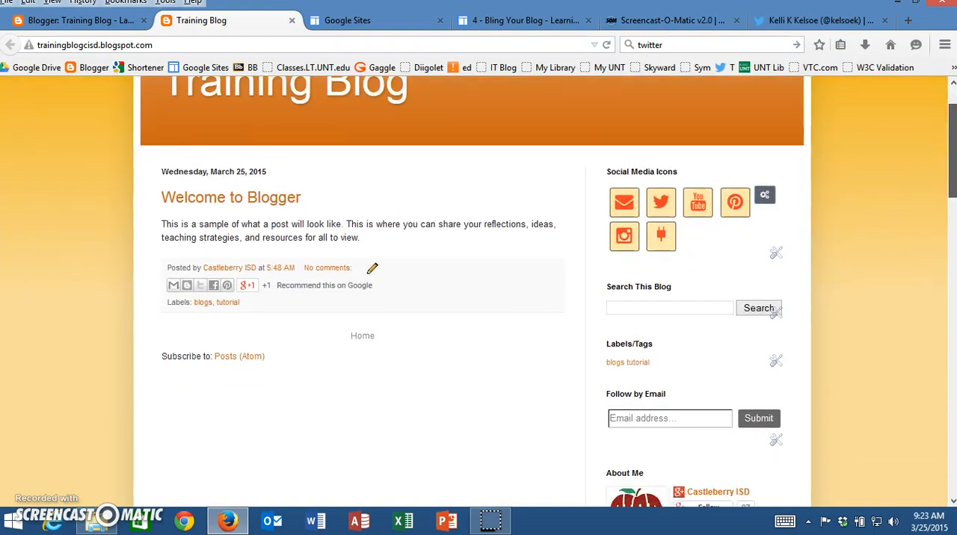
scroll(down, 3)
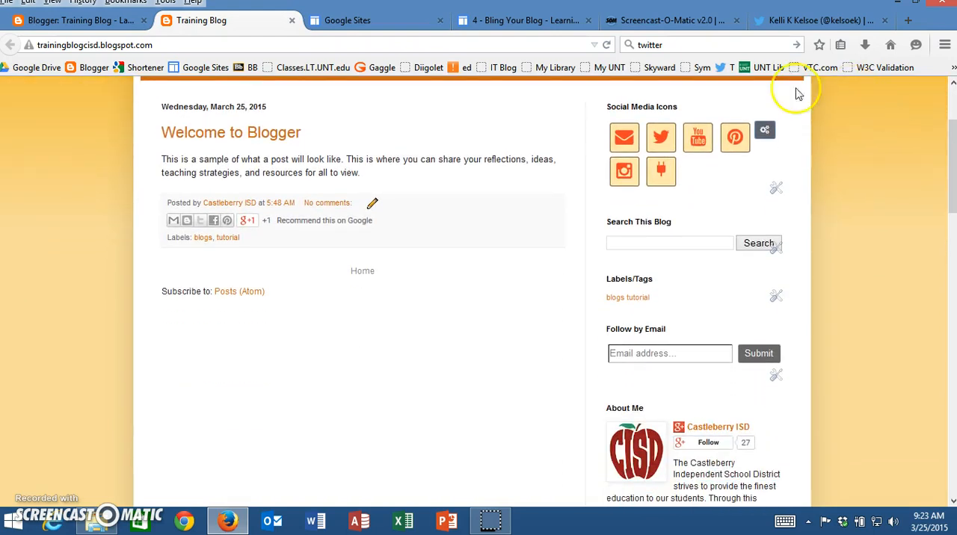